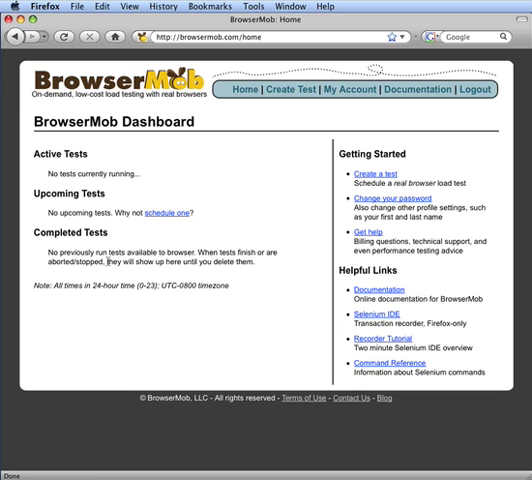
mouse_move(264, 276)
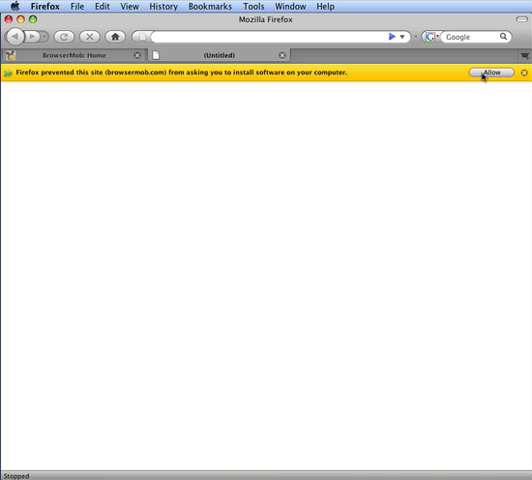
- Allow and install the Selenium IDE 1.0b2 add-on, then close the Add-ons window
click(483, 72)
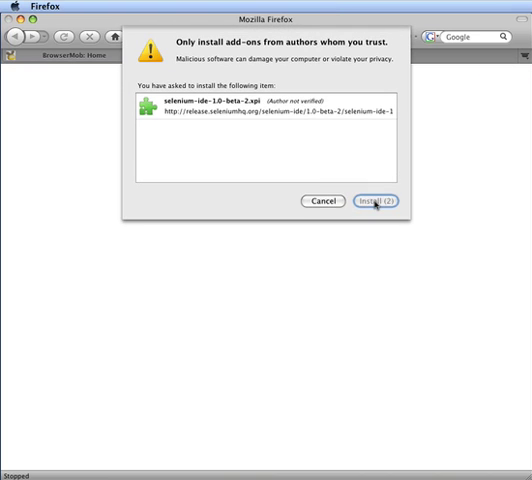
click(379, 201)
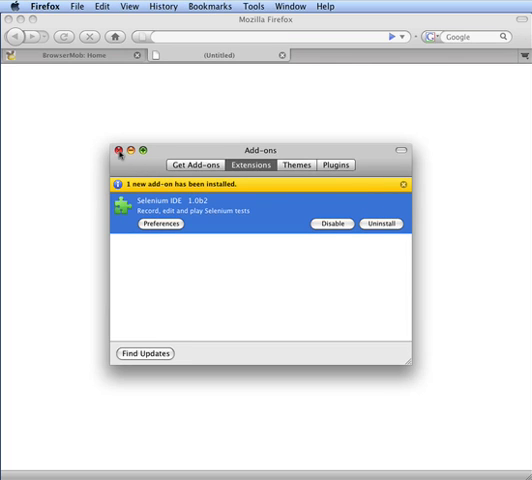
click(120, 152)
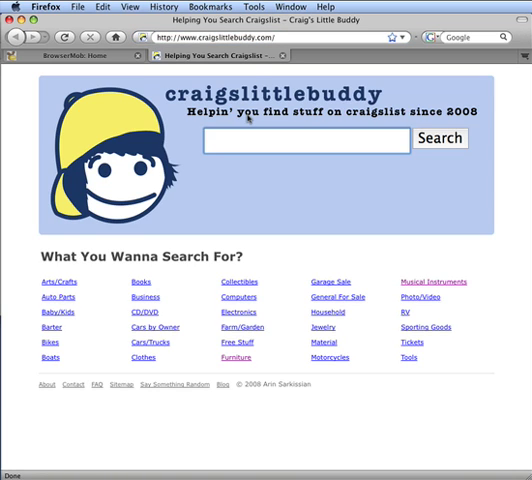
- Search Craigslittlebuddy for 'guitar' and view the atlanta listings
text(guitar)
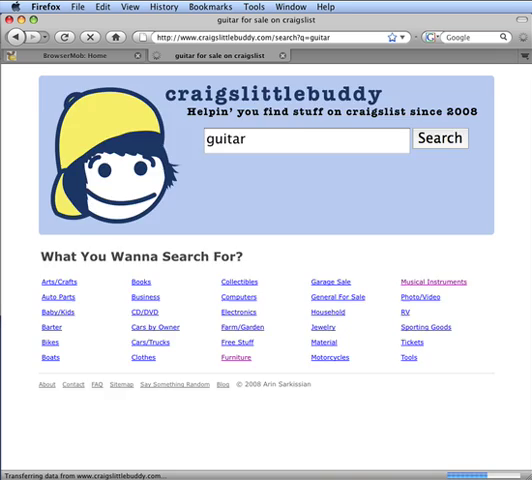
click(440, 138)
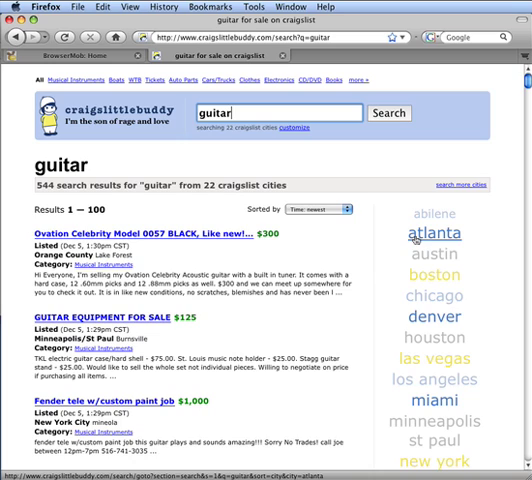
click(432, 232)
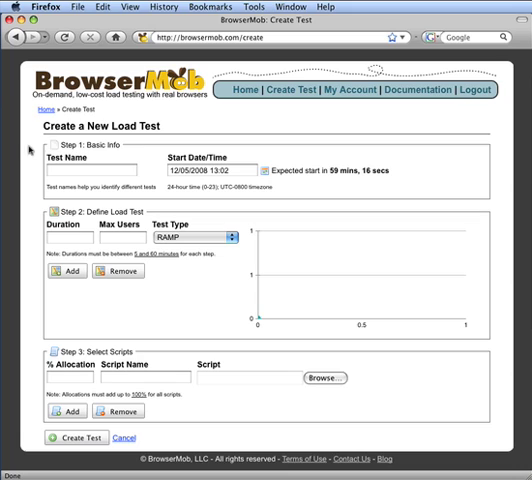
mouse_move(140, 222)
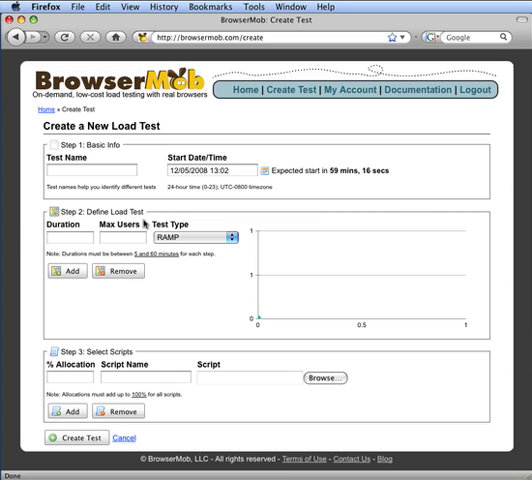
mouse_move(190, 362)
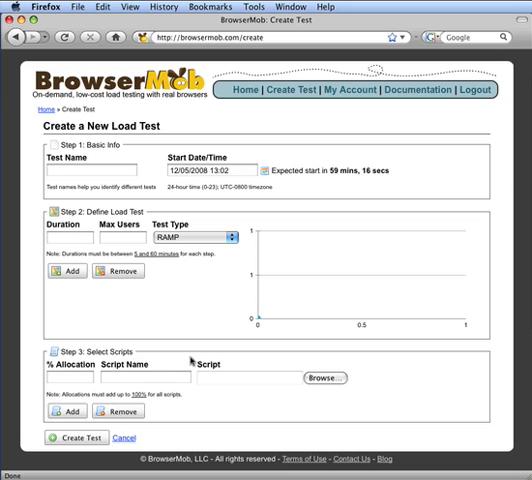
- Enter test name 'Sample Test' and start time 12/05/2008 12:20
text(Sample Test)
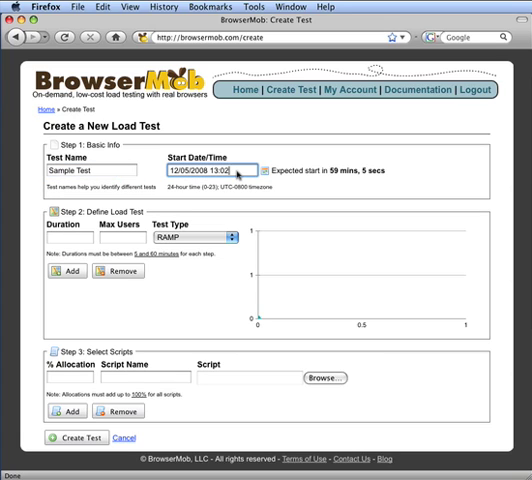
text(13:20)
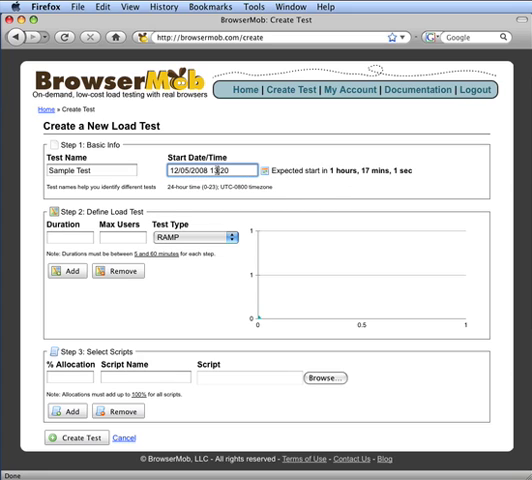
text(12:20)
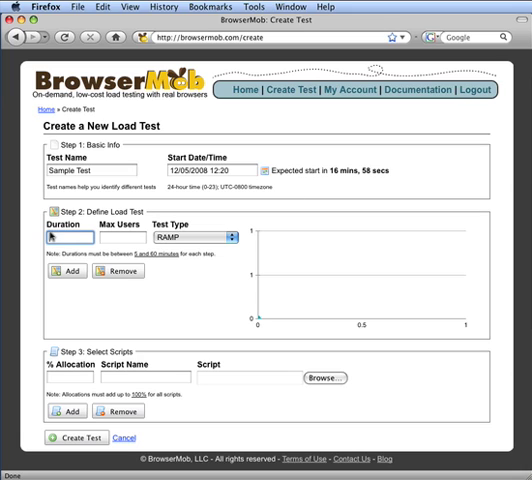
- Create three 10-minute RAMP steps with 10, 10 and 15 max users
text(10)
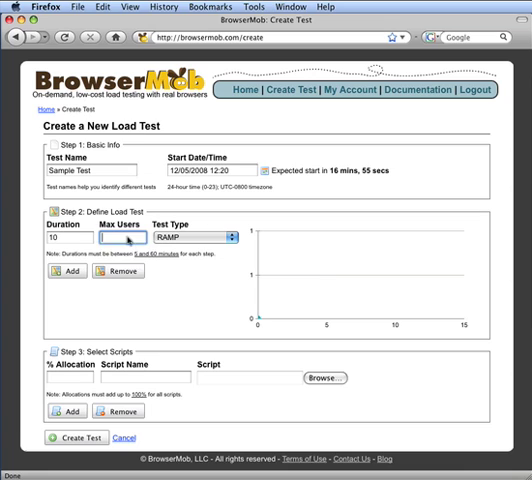
click(68, 271)
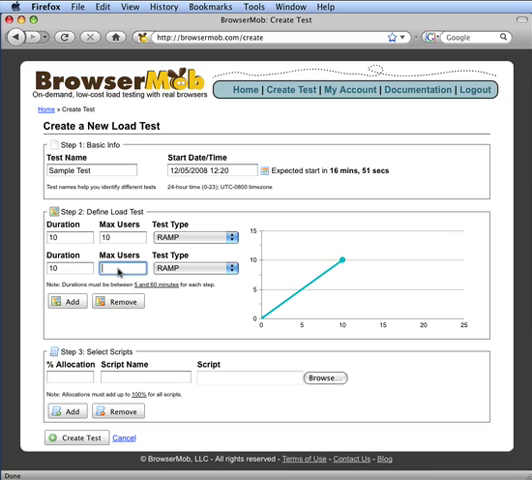
click(65, 301)
text(15)
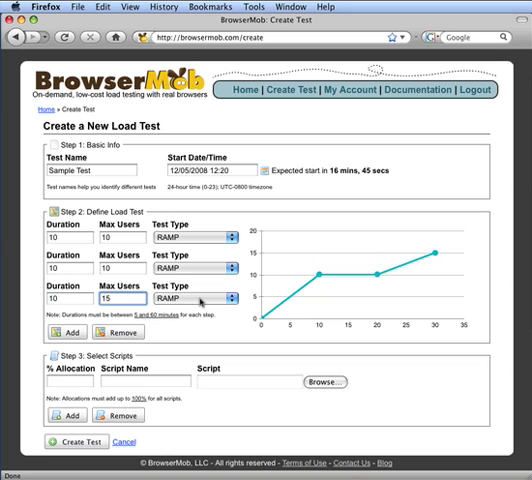
click(250, 298)
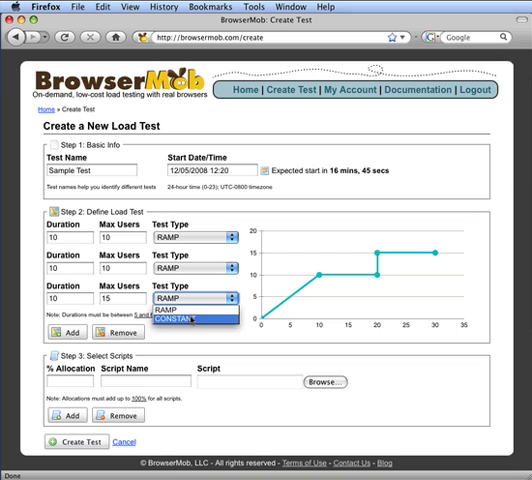
click(188, 302)
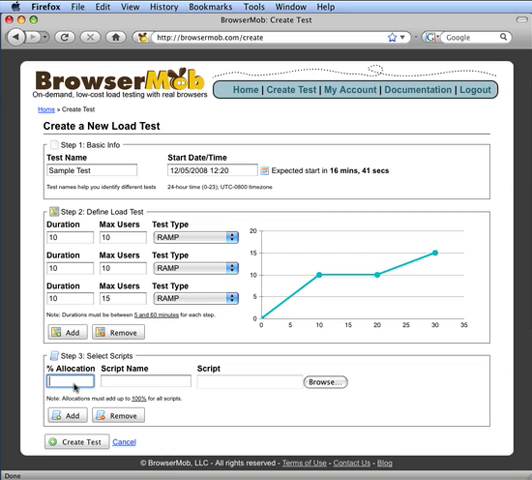
- Allocate 100% of traffic to script 'Search' and choose its script file
text(100)
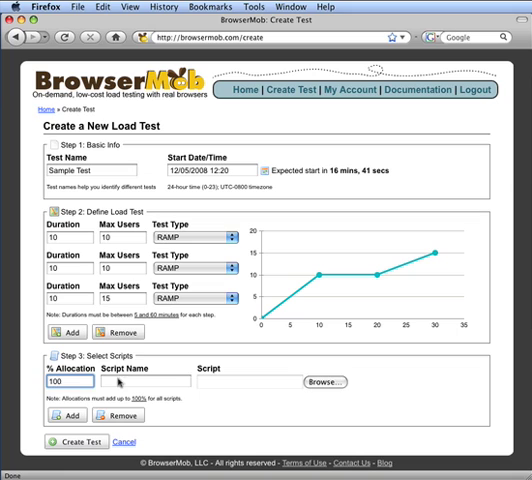
text(Search)
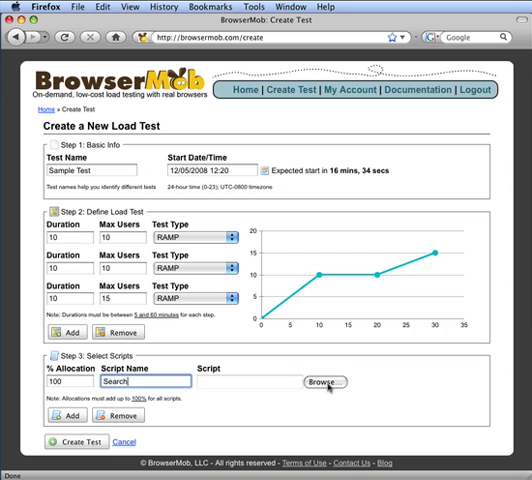
click(321, 382)
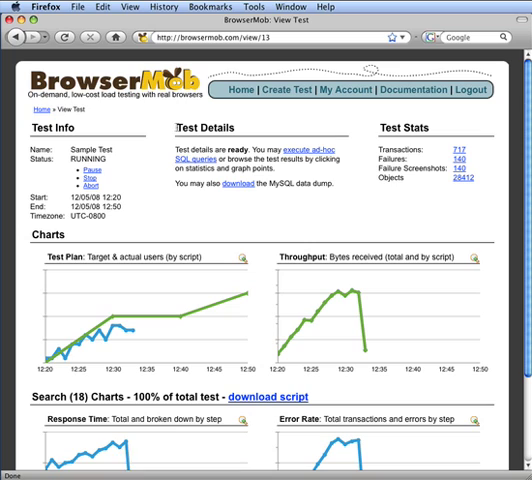
mouse_move(348, 198)
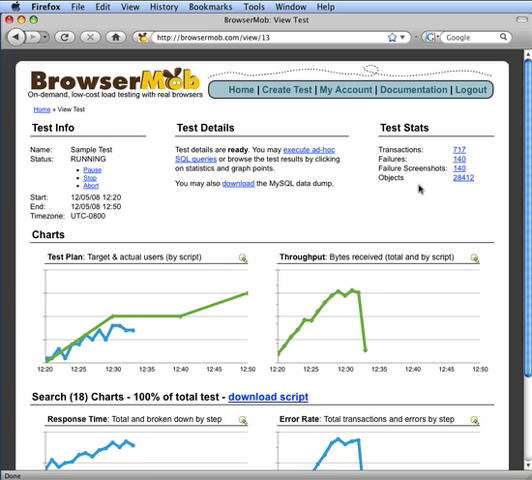
- Scroll down to the Sample Test's live charts section
scroll(down, 3)
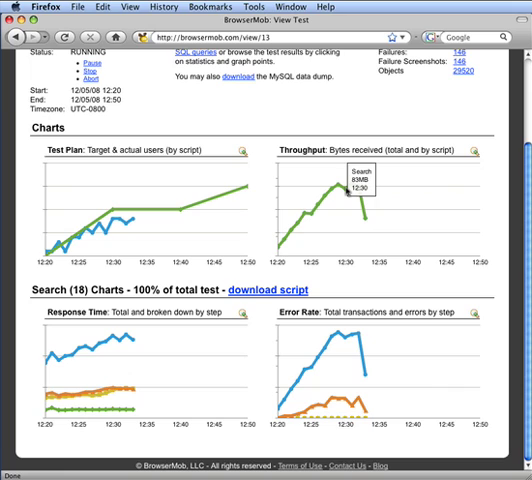
mouse_move(325, 197)
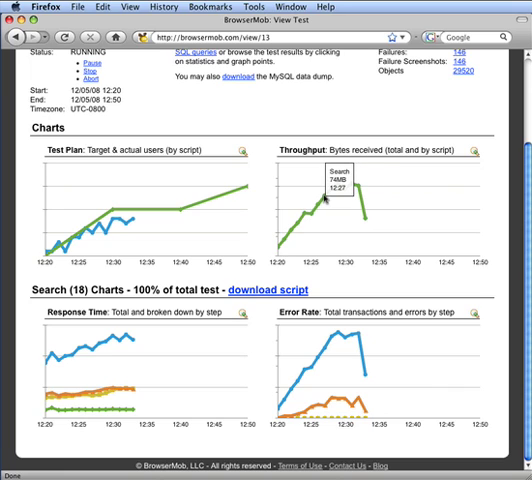
mouse_move(93, 361)
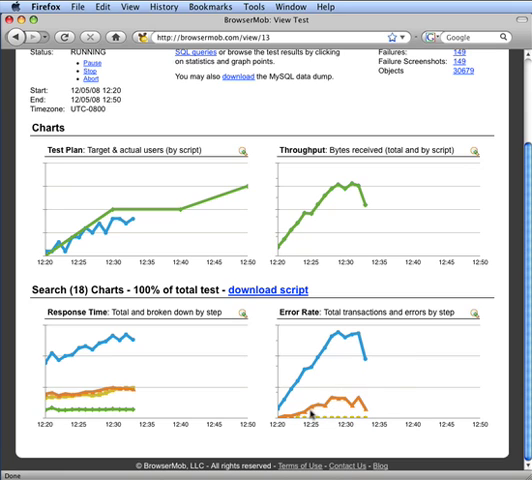
mouse_move(308, 415)
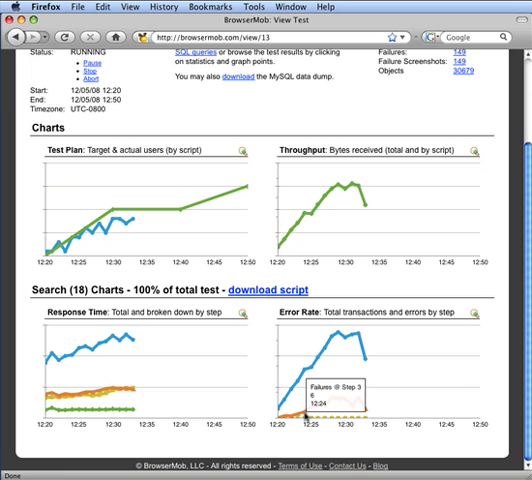